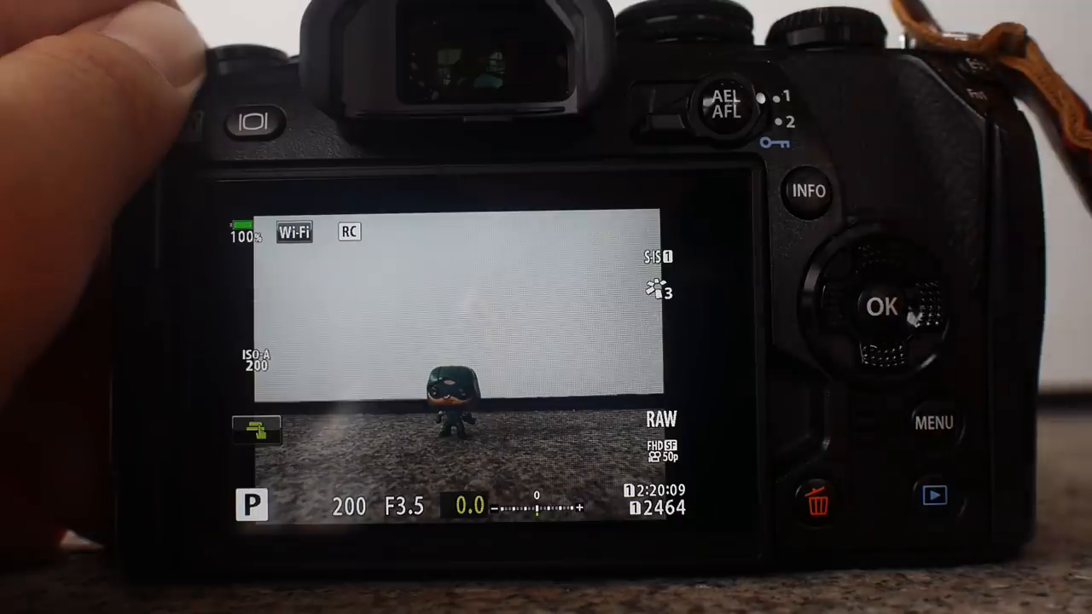
Show the AF target grid and reset the focus point to frame centre by holding OK.
{"action": "left_click", "coordinate": [807, 190]}
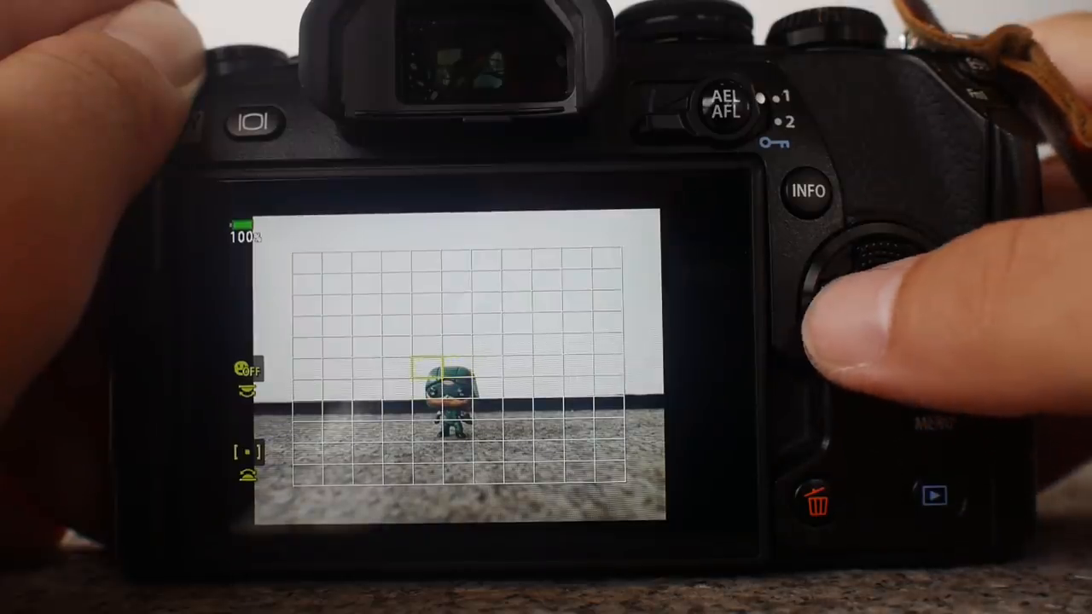
{"action": "left_click", "coordinate": [882, 307]}
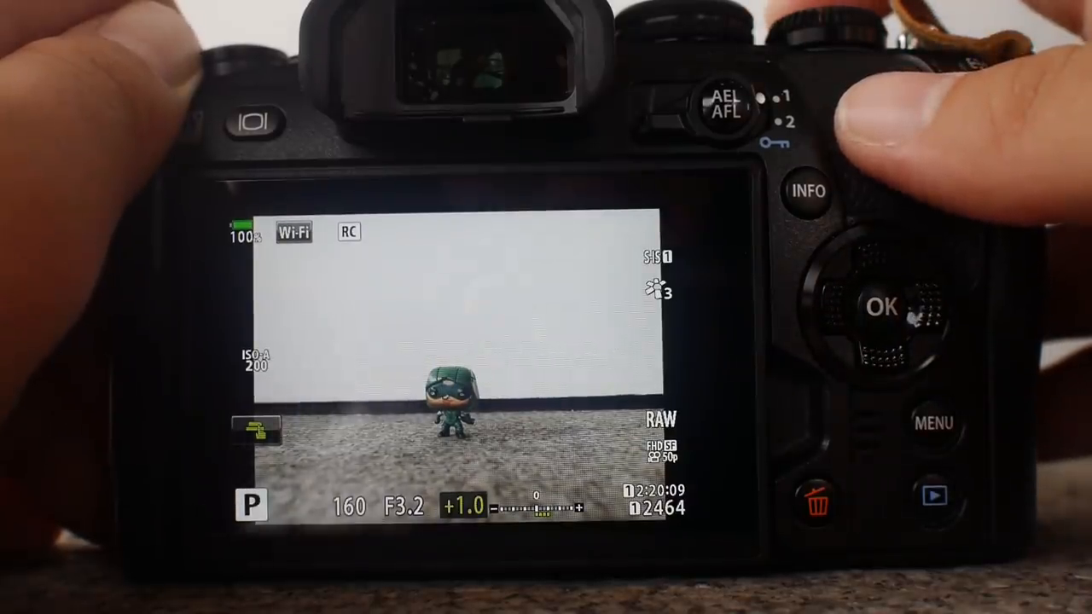
Open the highlight/shadow tone curve and reset Highlight -7 and Shadow +7 to zero.
{"action": "left_click", "coordinate": [806, 189]}
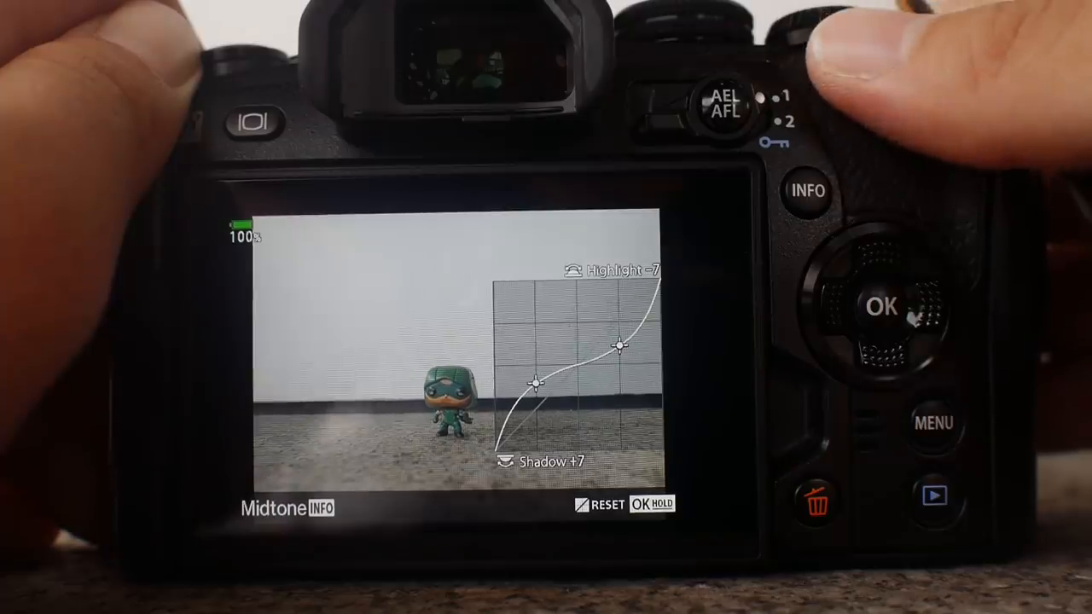
{"action": "left_click", "coordinate": [806, 189]}
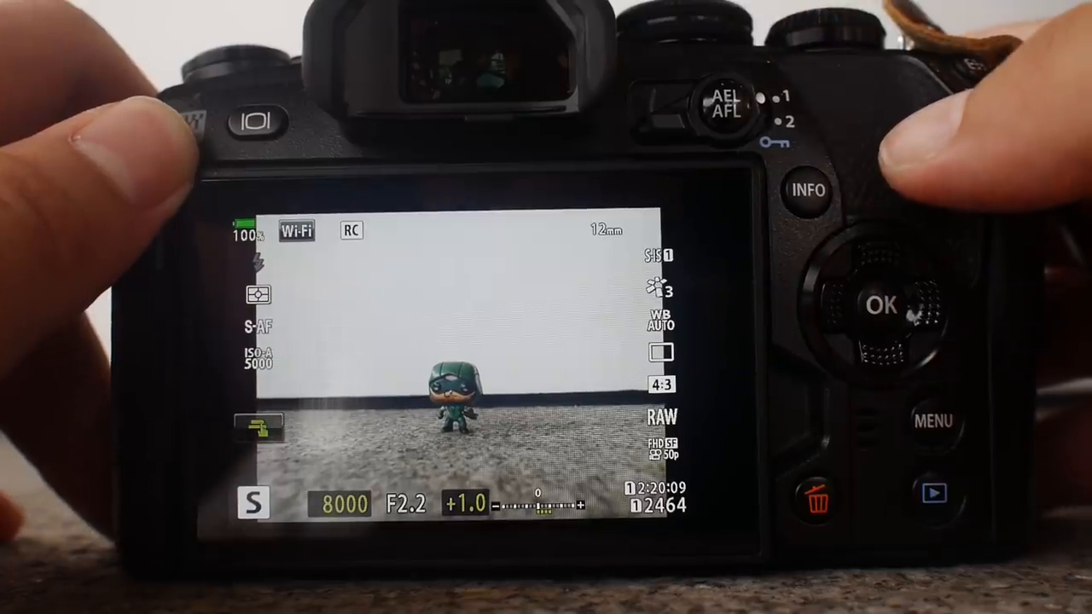
In the Super Control Panel, change the drive mode from Single to silent single (♦□).
{"action": "left_click", "coordinate": [807, 189]}
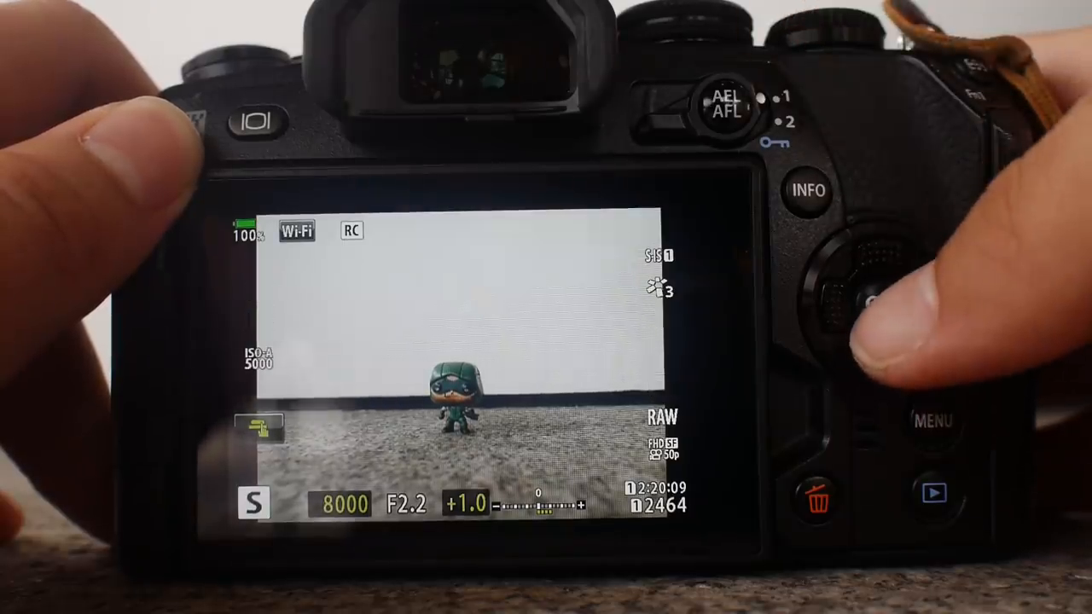
{"action": "left_click", "coordinate": [881, 304]}
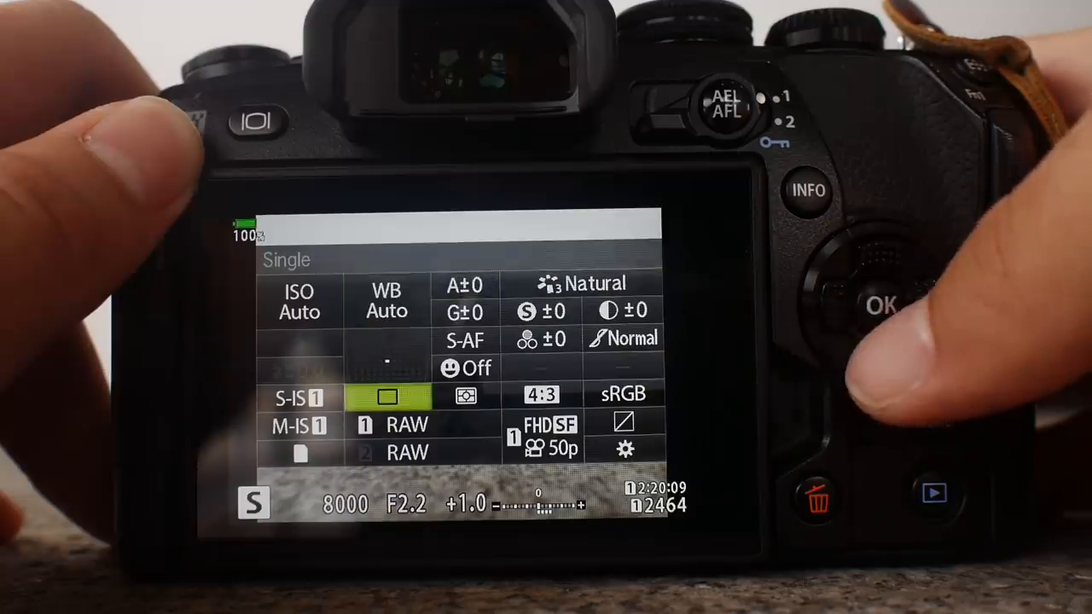
{"action": "left_click", "coordinate": [879, 305]}
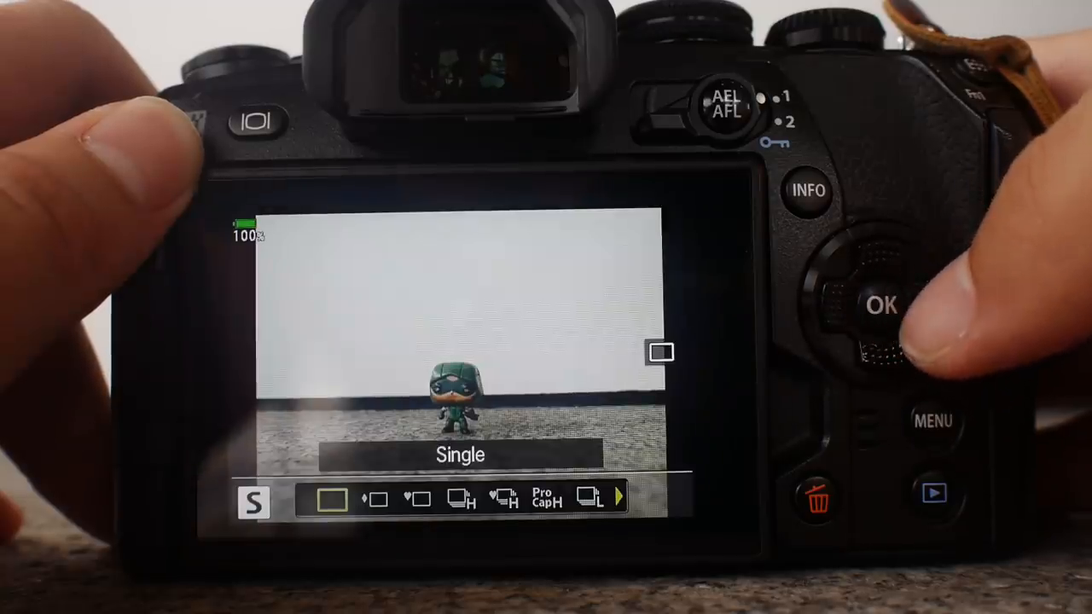
{"action": "left_click", "coordinate": [879, 305]}
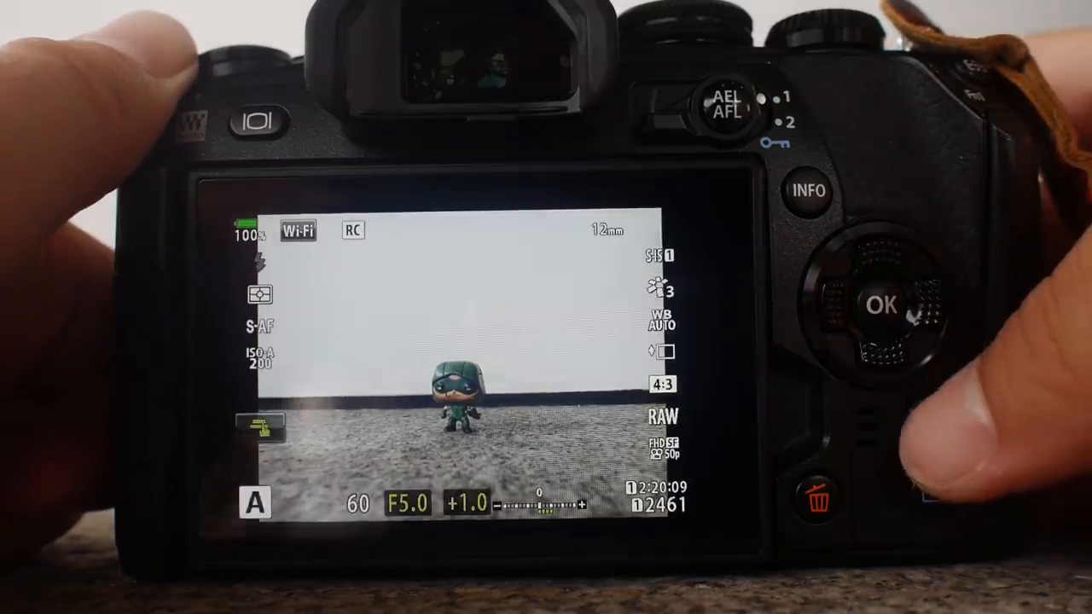
Switch image quality from RAW to Large SuperFine JPEG and show the detailed live view display.
{"action": "left_click", "coordinate": [932, 420]}
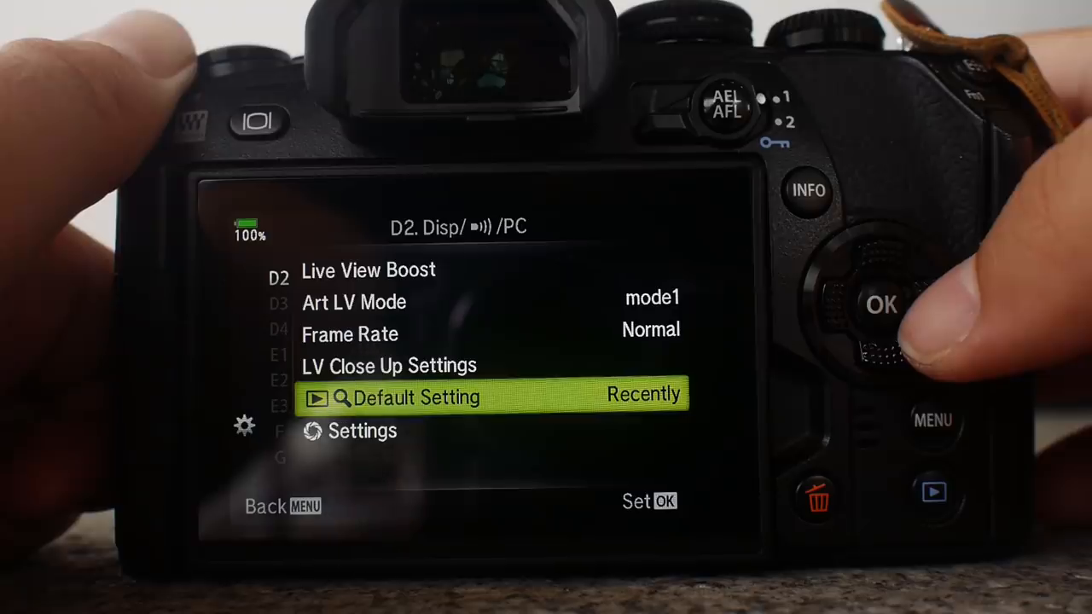
{"action": "left_click", "coordinate": [882, 306]}
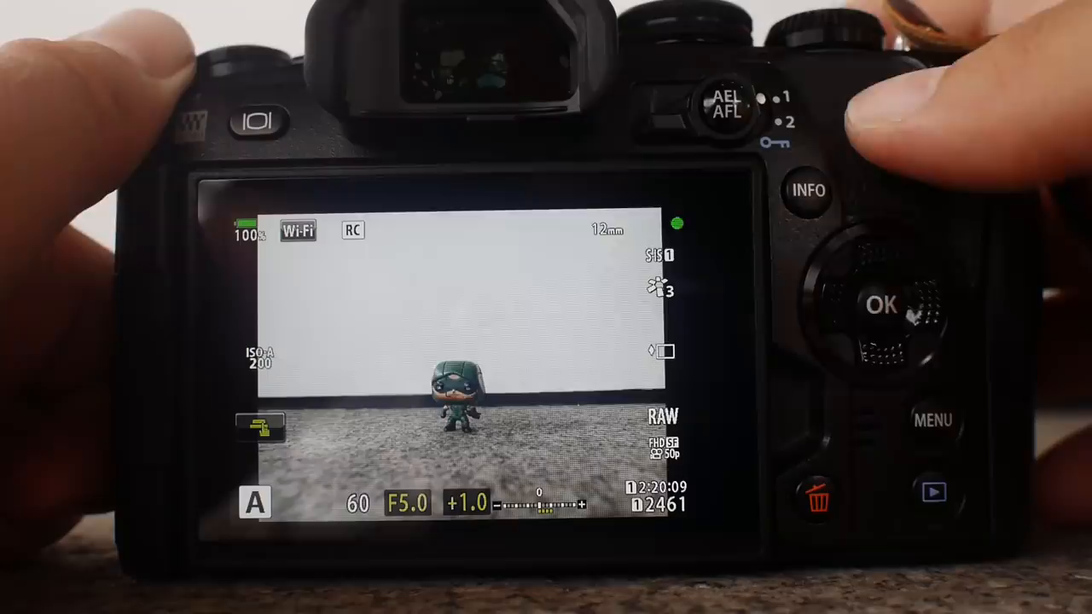
{"action": "left_click", "coordinate": [880, 306]}
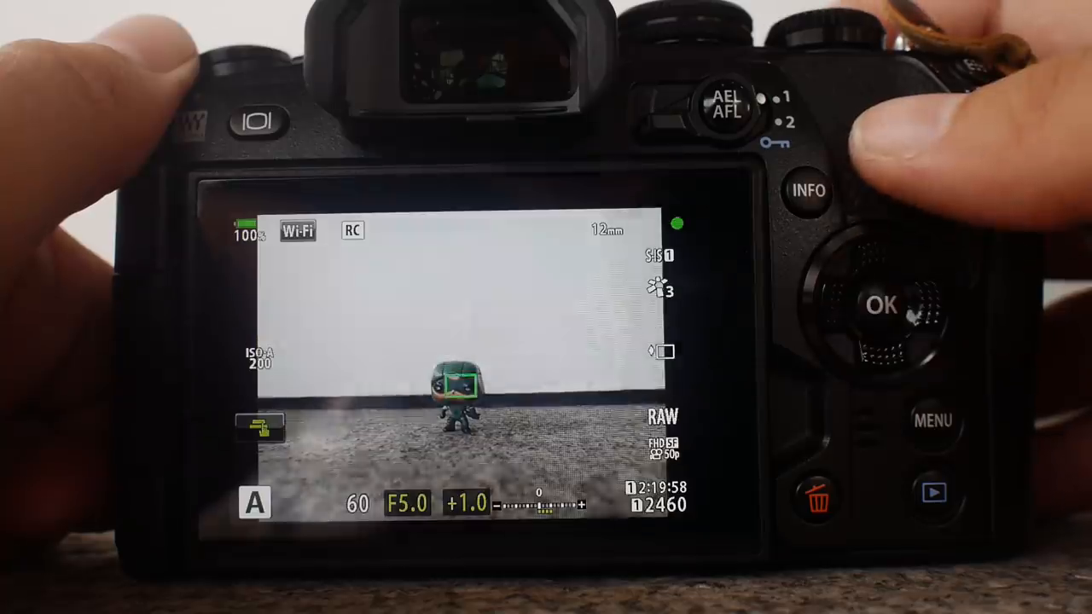
{"action": "left_click", "coordinate": [932, 493]}
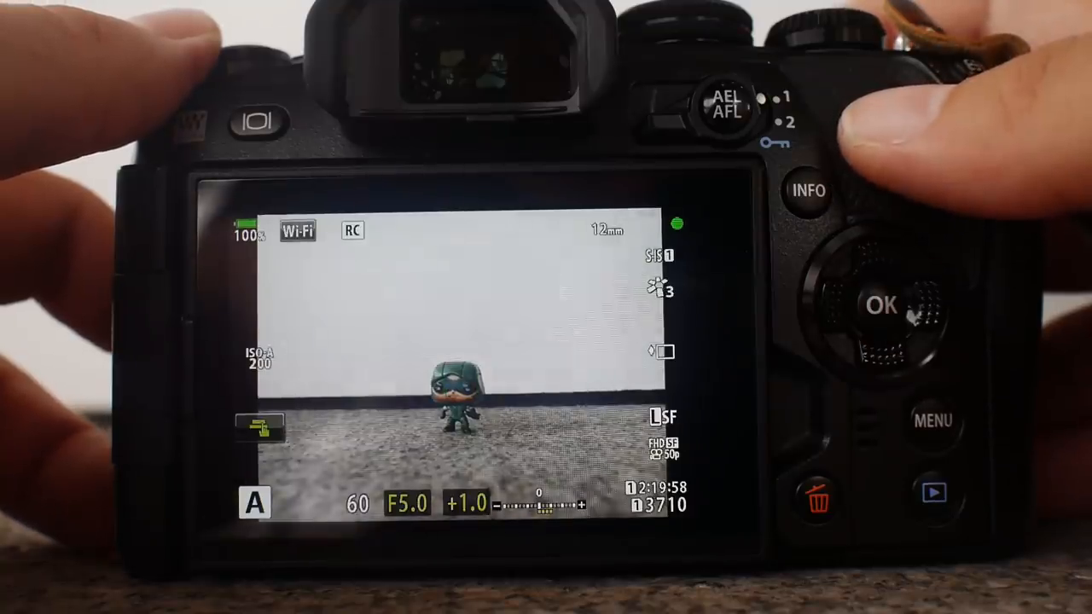
{"action": "left_click", "coordinate": [932, 491]}
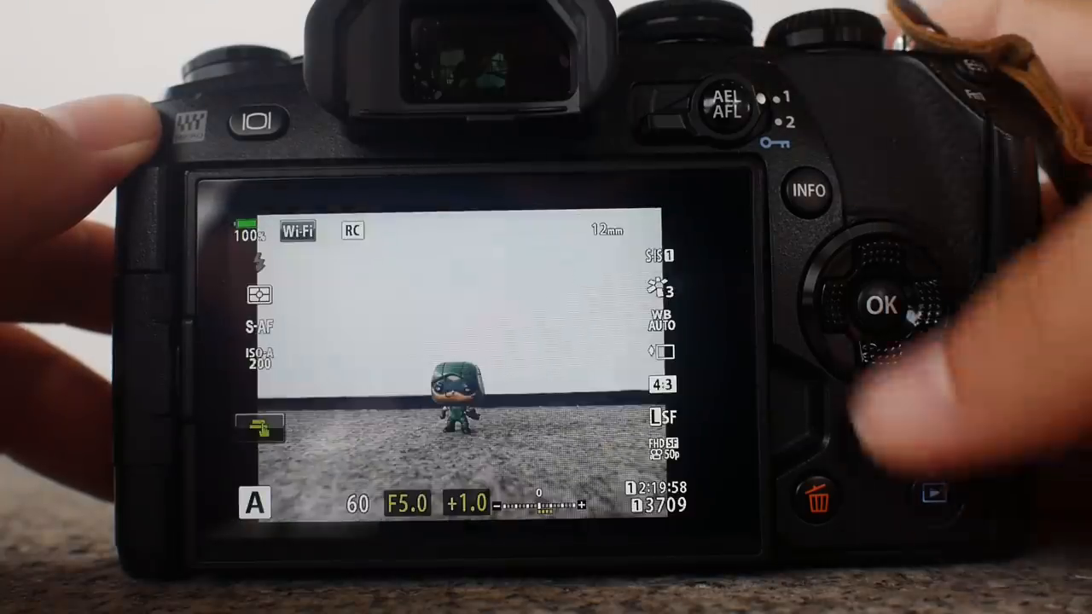
Open the Super Control Panel to set C-AF and LSF+RAW image quality.
{"action": "left_click", "coordinate": [881, 303]}
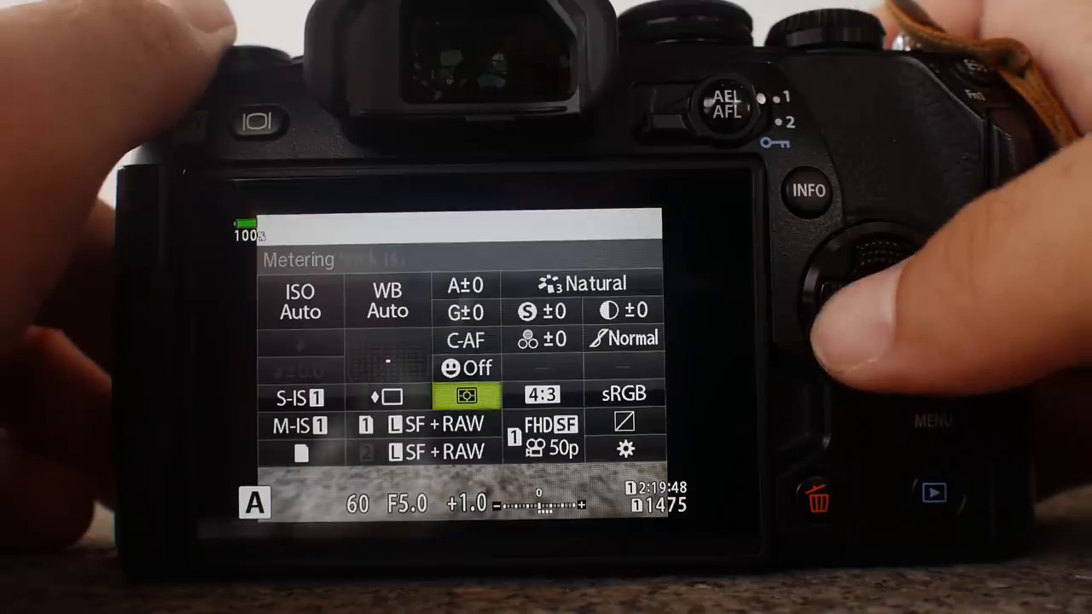
Select Sequential Low in the drive mode list and confirm it.
{"action": "left_click", "coordinate": [878, 305]}
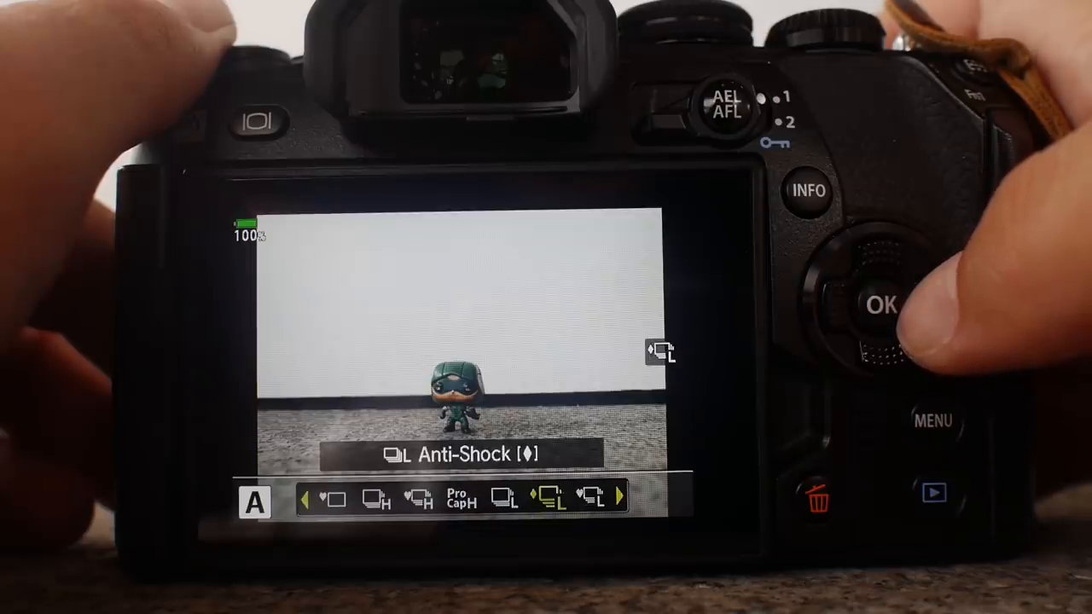
{"action": "left_click", "coordinate": [882, 303]}
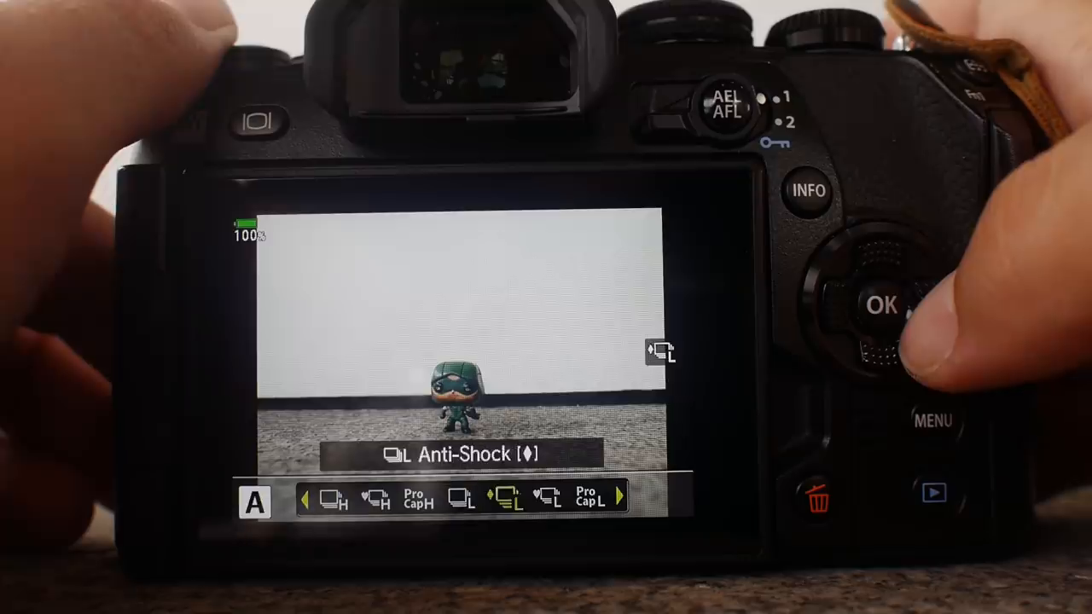
{"action": "left_click", "coordinate": [882, 305]}
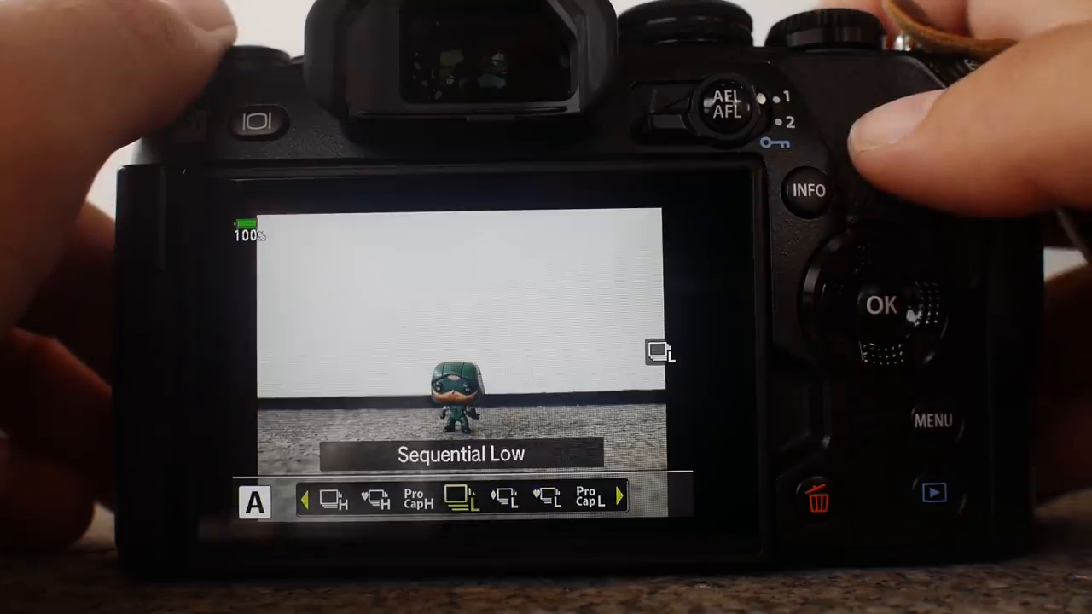
{"action": "left_click", "coordinate": [881, 306]}
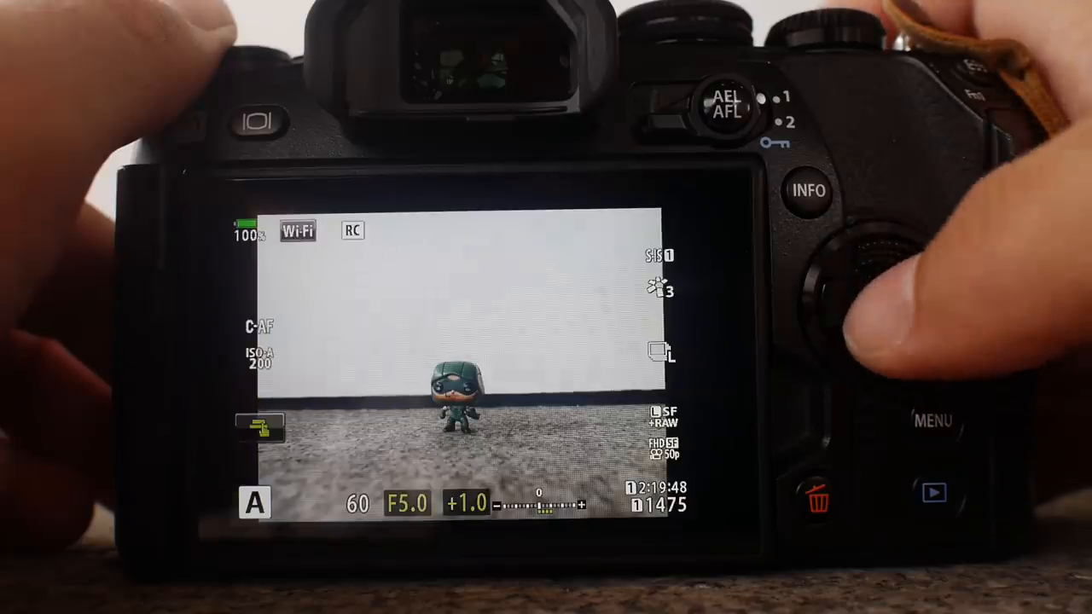
Return the drive mode to anti-shock single and check it in the Super Control Panel.
{"action": "left_click", "coordinate": [882, 304]}
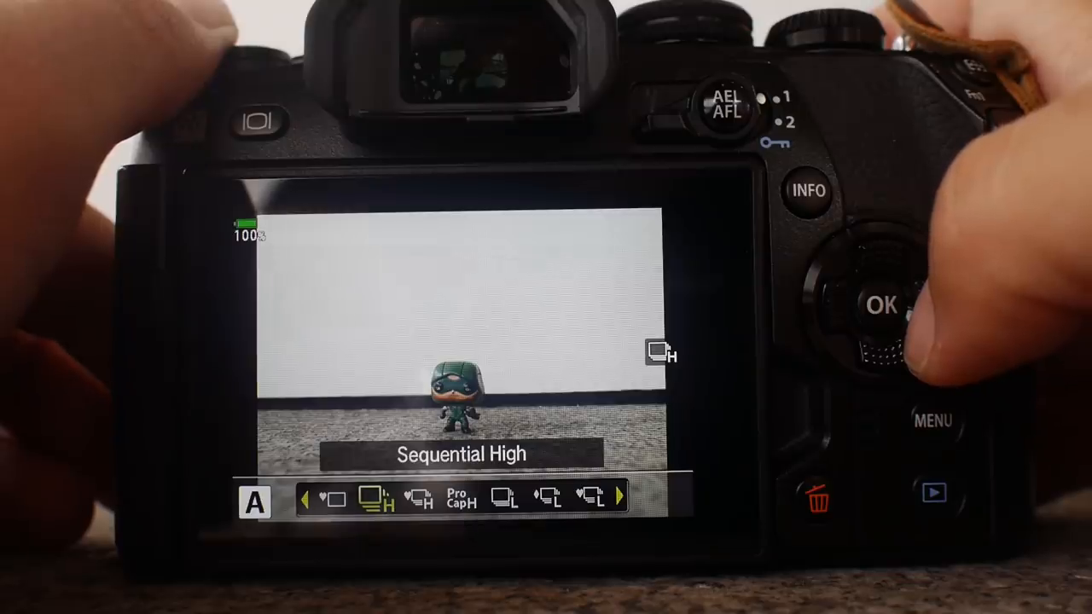
{"action": "left_click", "coordinate": [881, 303]}
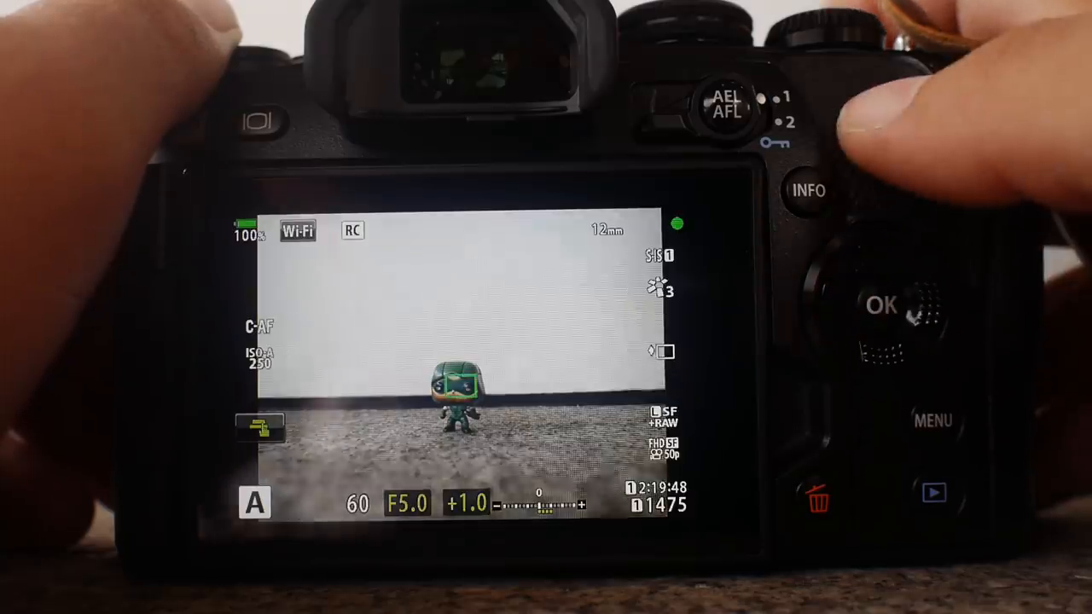
{"action": "left_click", "coordinate": [883, 304]}
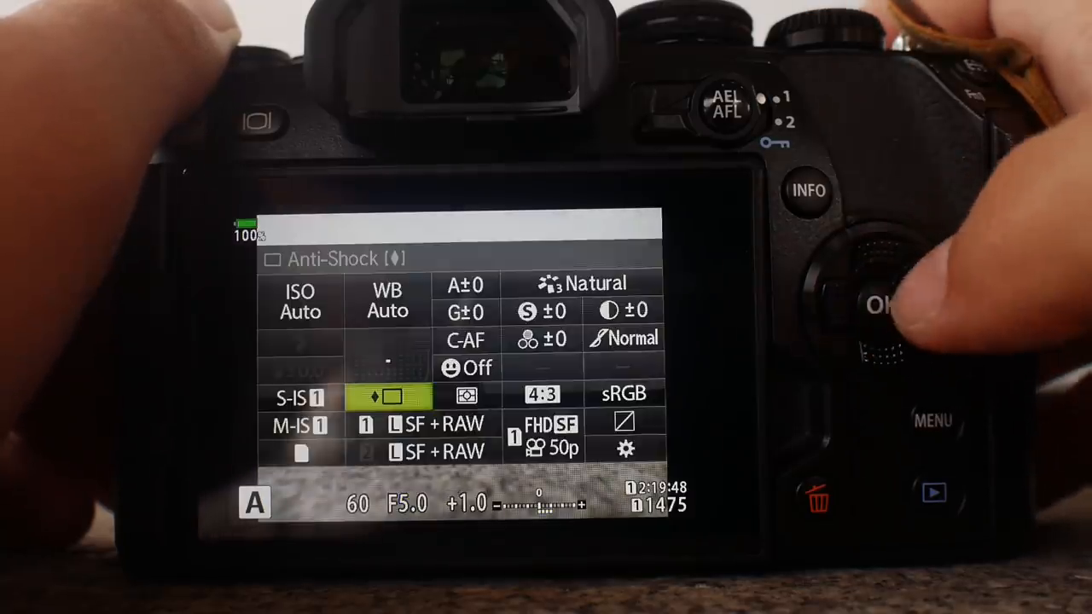